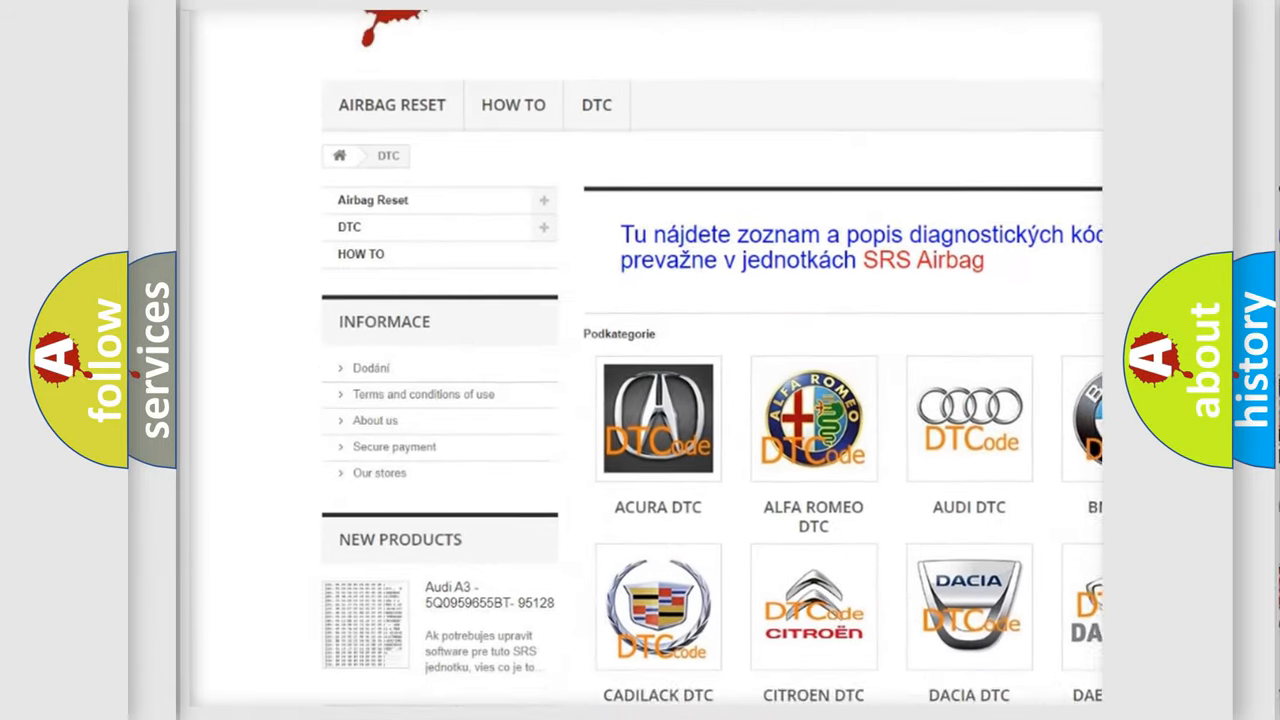
pyautogui.scroll(-3)
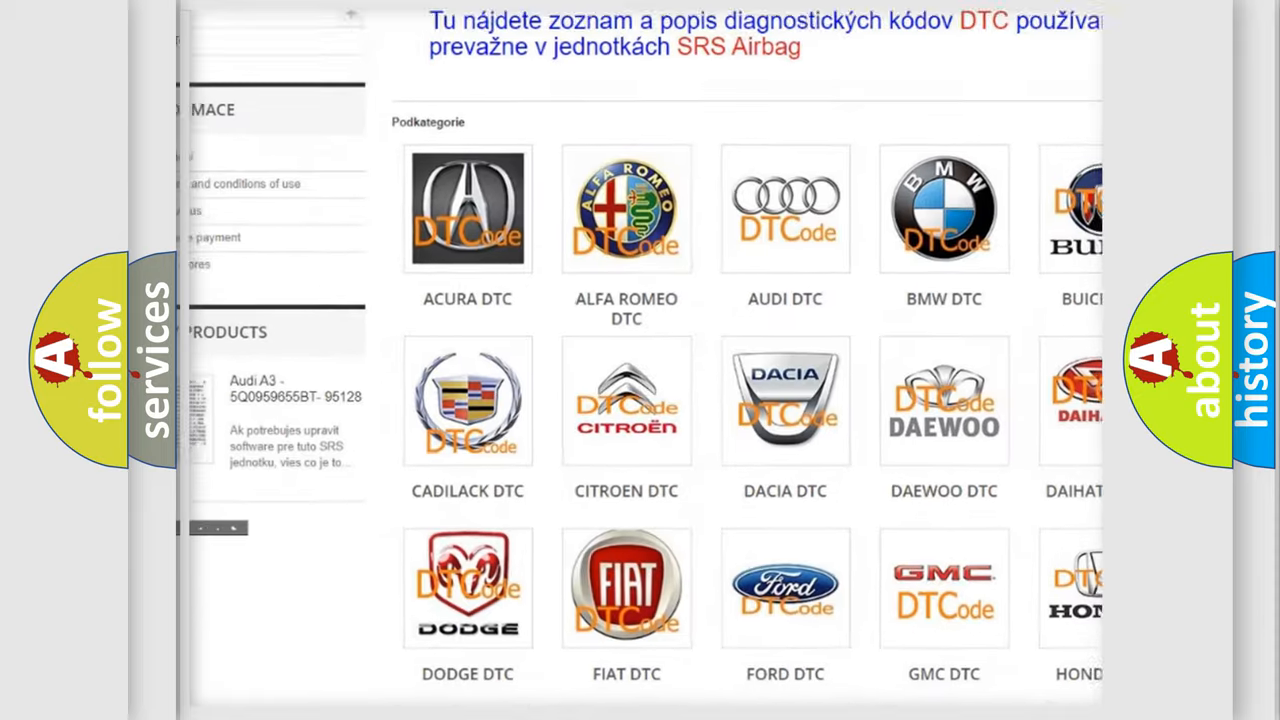
pyautogui.scroll(-3)
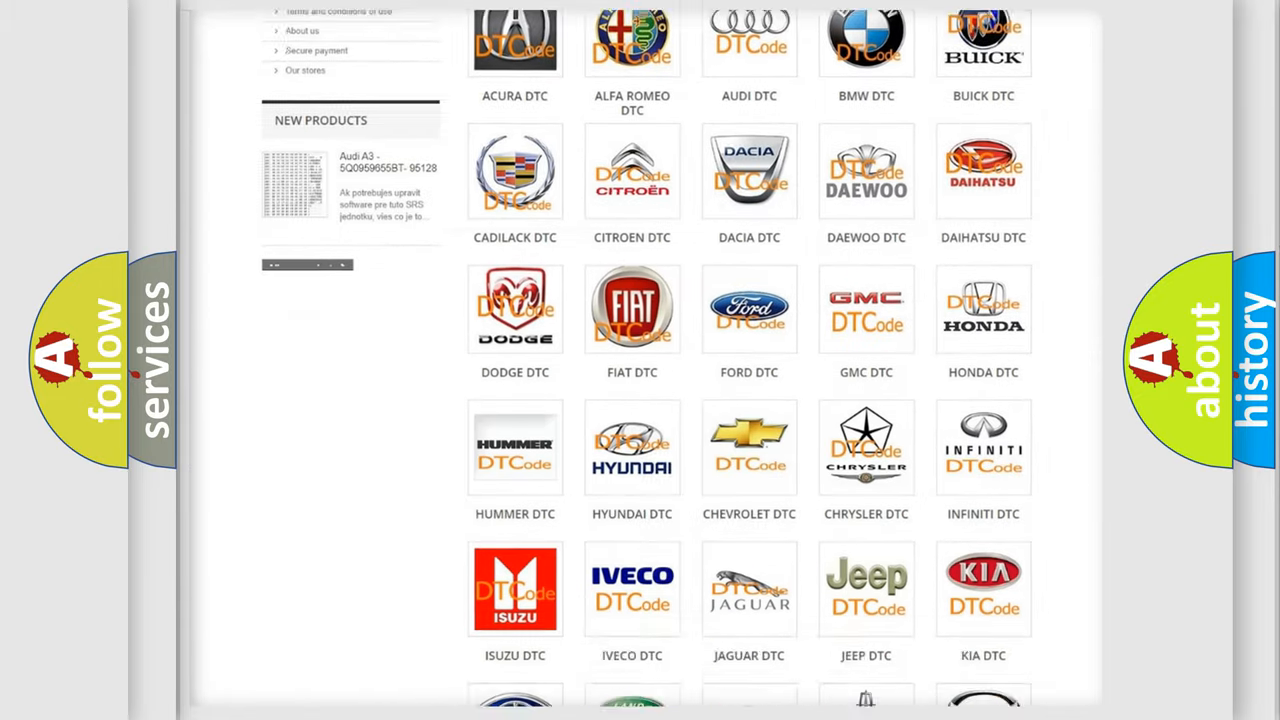
pyautogui.scroll(-3)
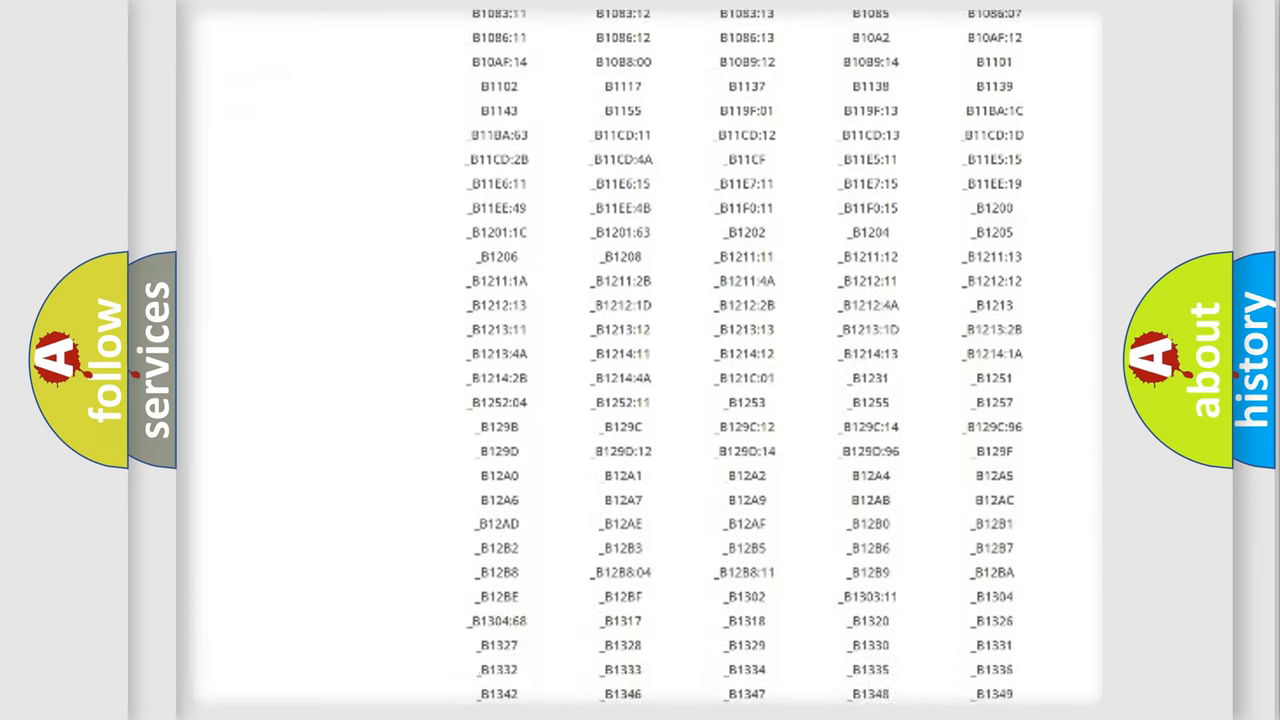
pyautogui.scroll(-3)
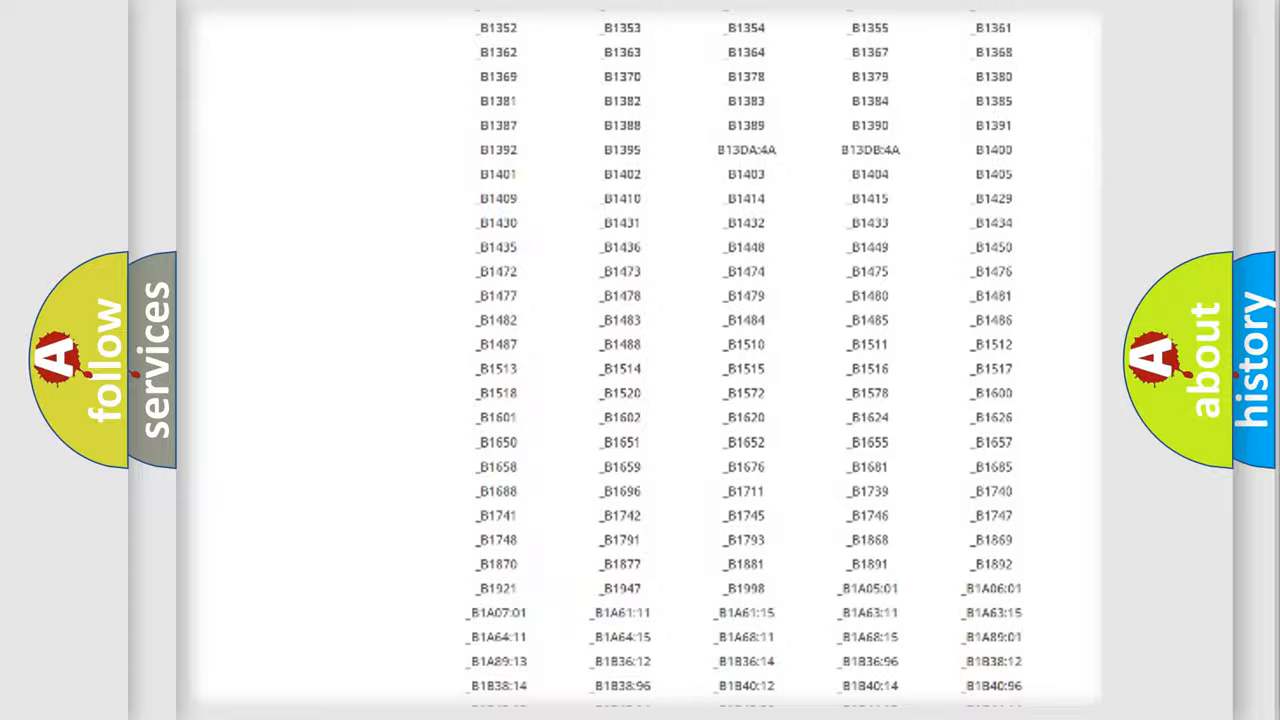